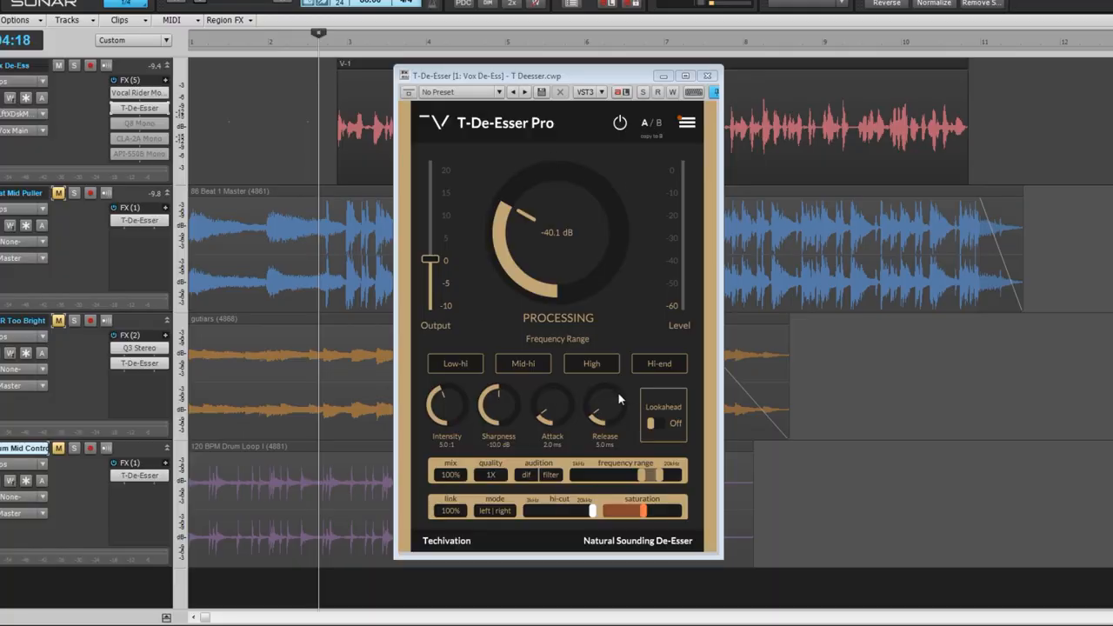
mouse_move(635, 322)
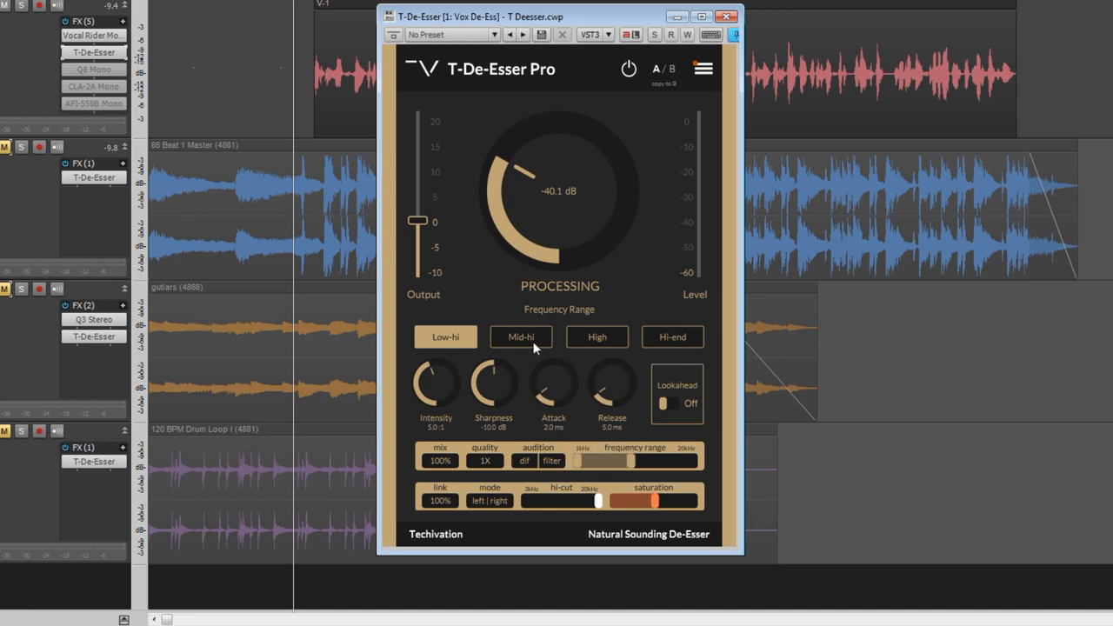
Step: Select the Mid-hi band and set the detection range to about 6.5 kHz–15.1 kHz
left_click(521, 337)
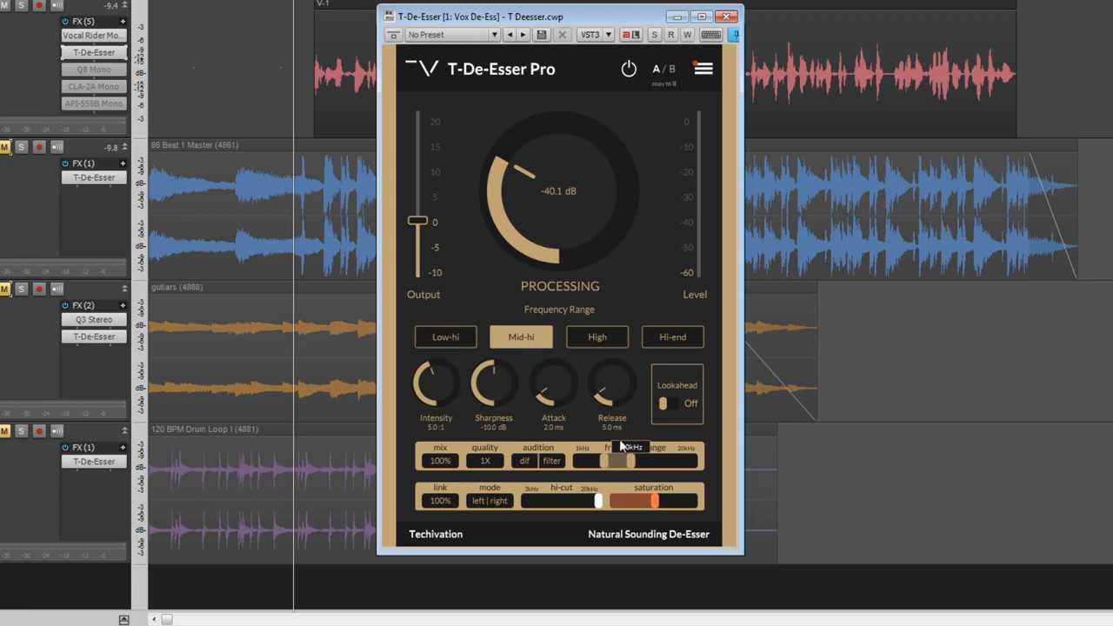
left_click(596, 337)
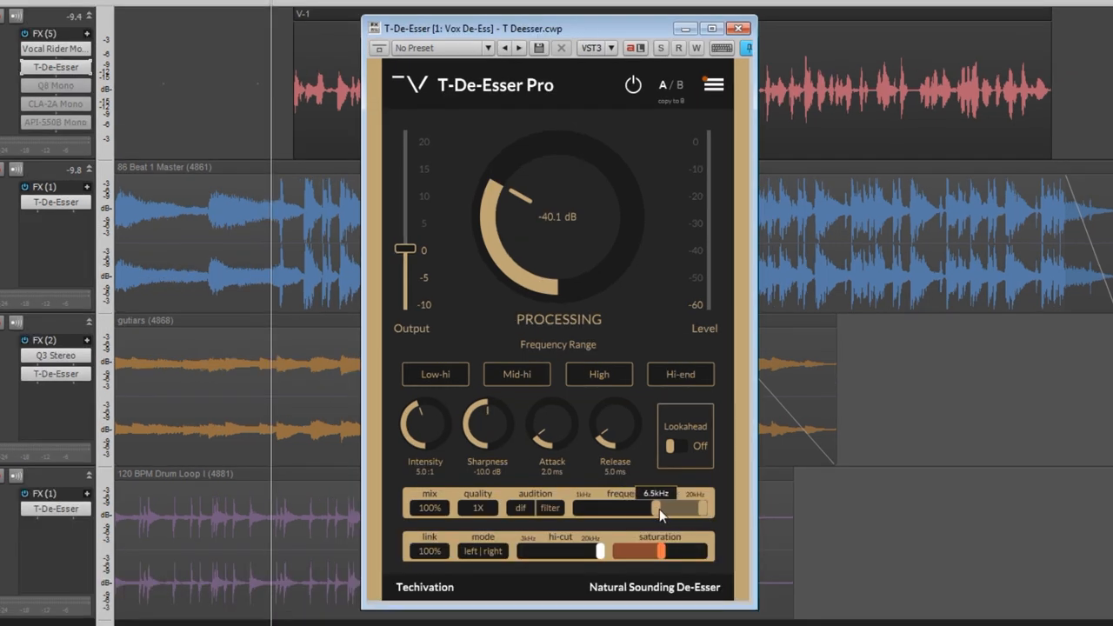
left_click_drag(662, 508, 692, 507)
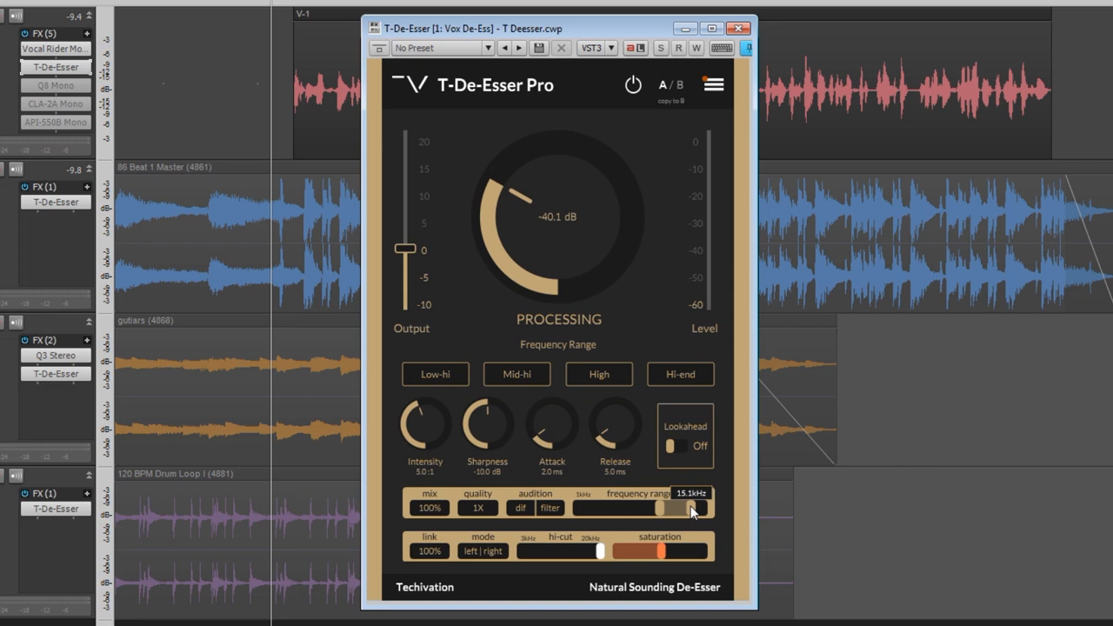
left_click_drag(689, 508, 681, 513)
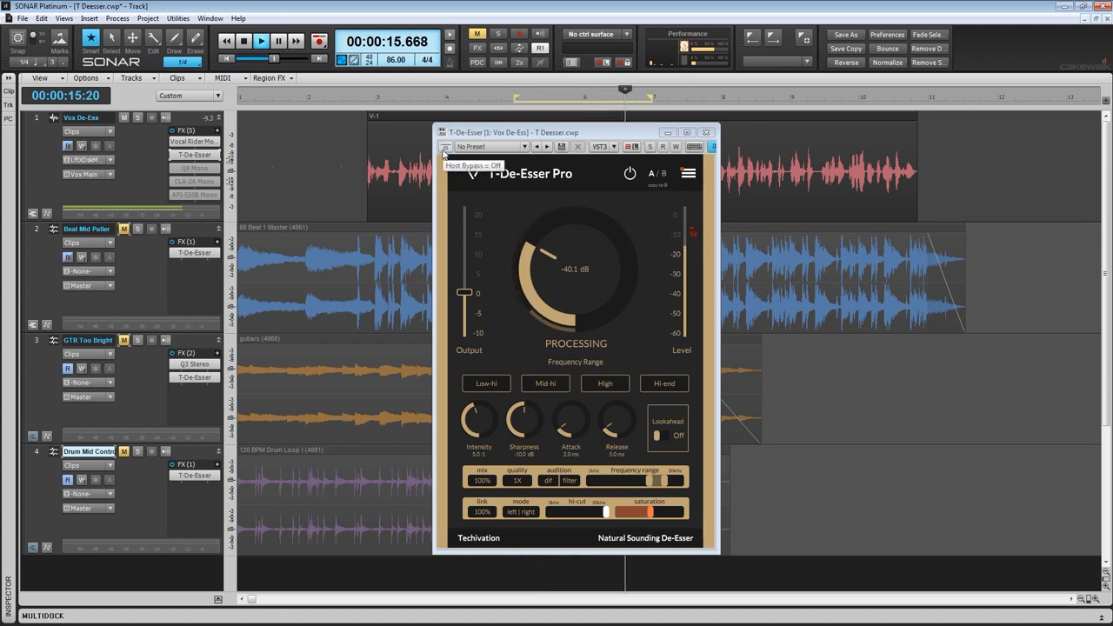
left_click(629, 174)
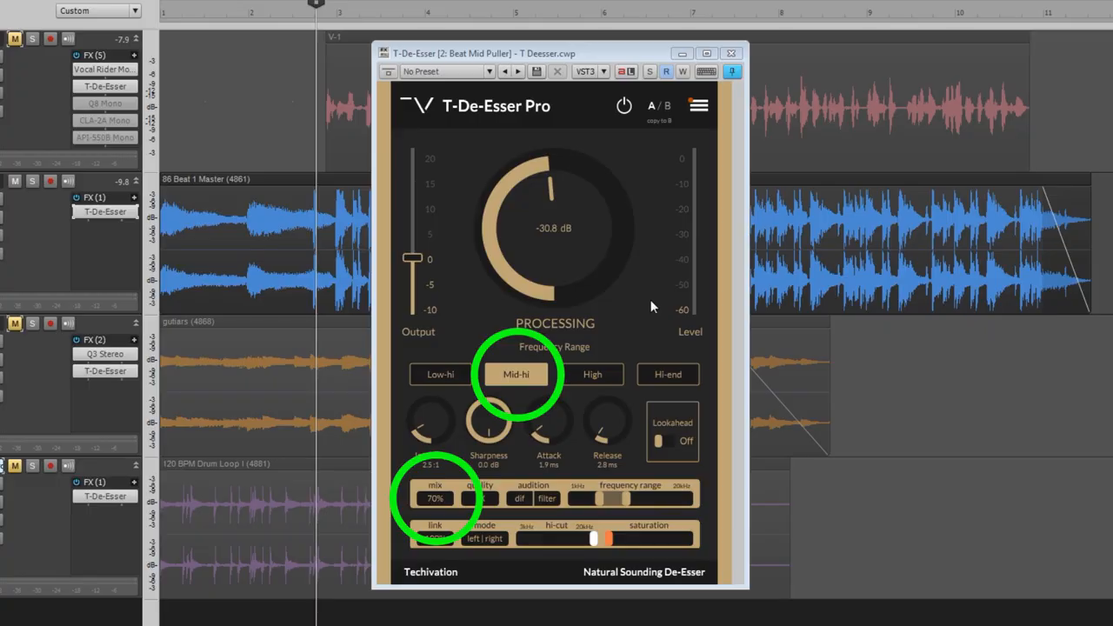
mouse_move(657, 305)
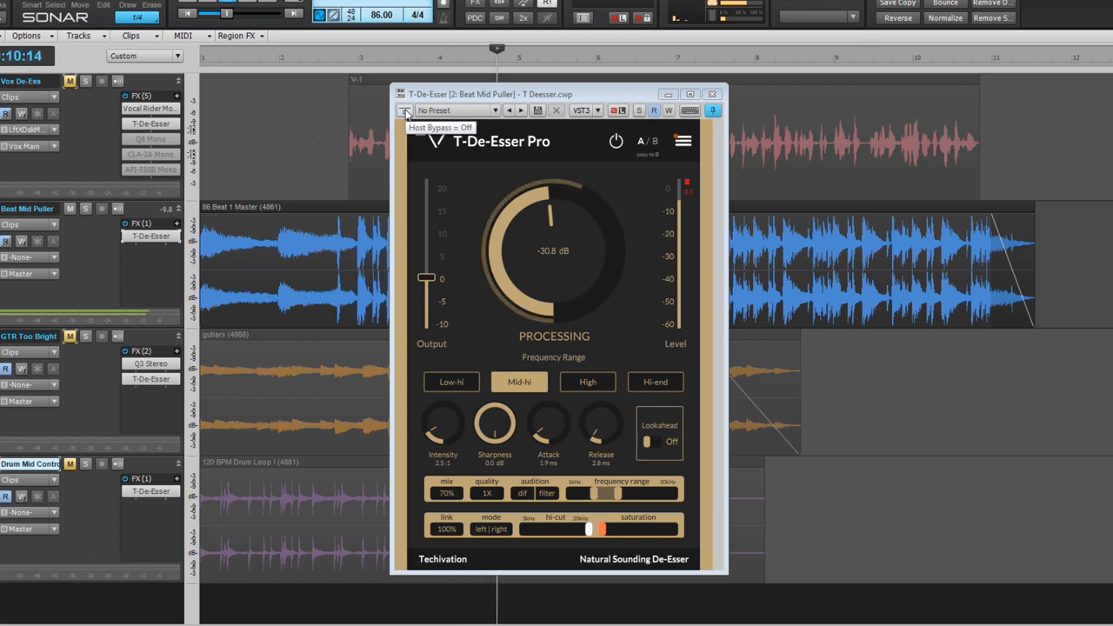
Step: Toggle Host Bypass on the drum beat de-esser to compare against the dry signal
left_click(405, 110)
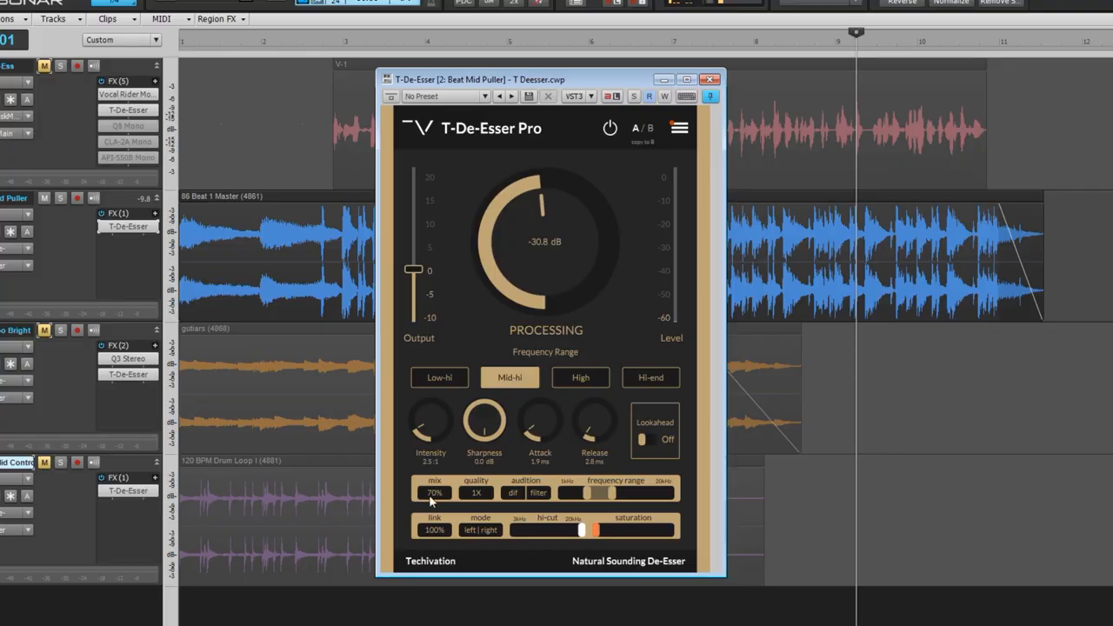
mouse_move(435, 492)
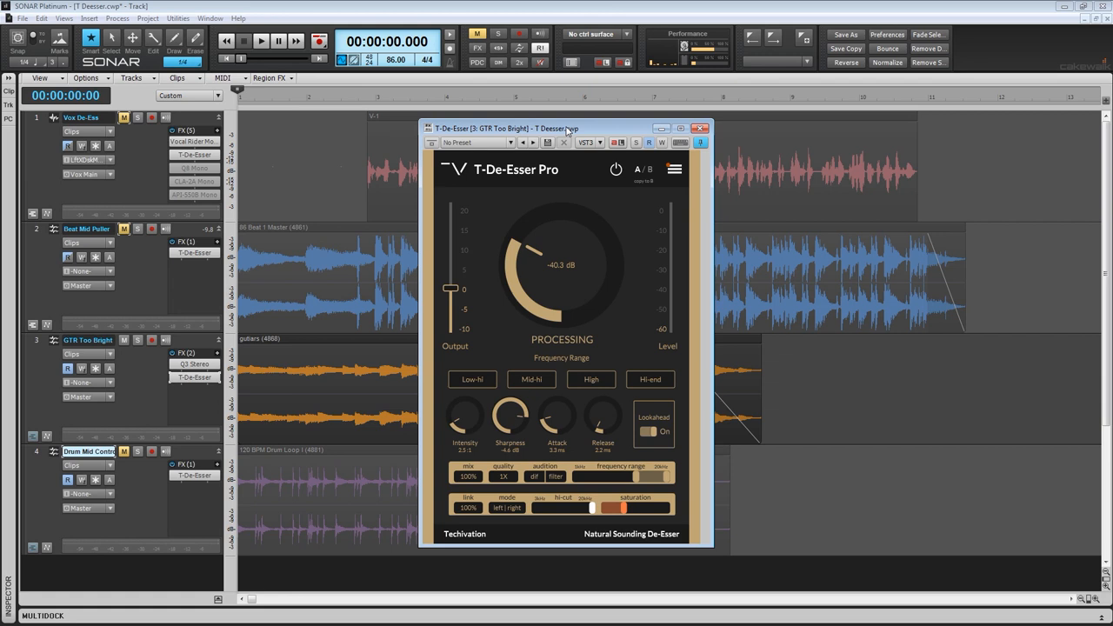
mouse_move(584, 136)
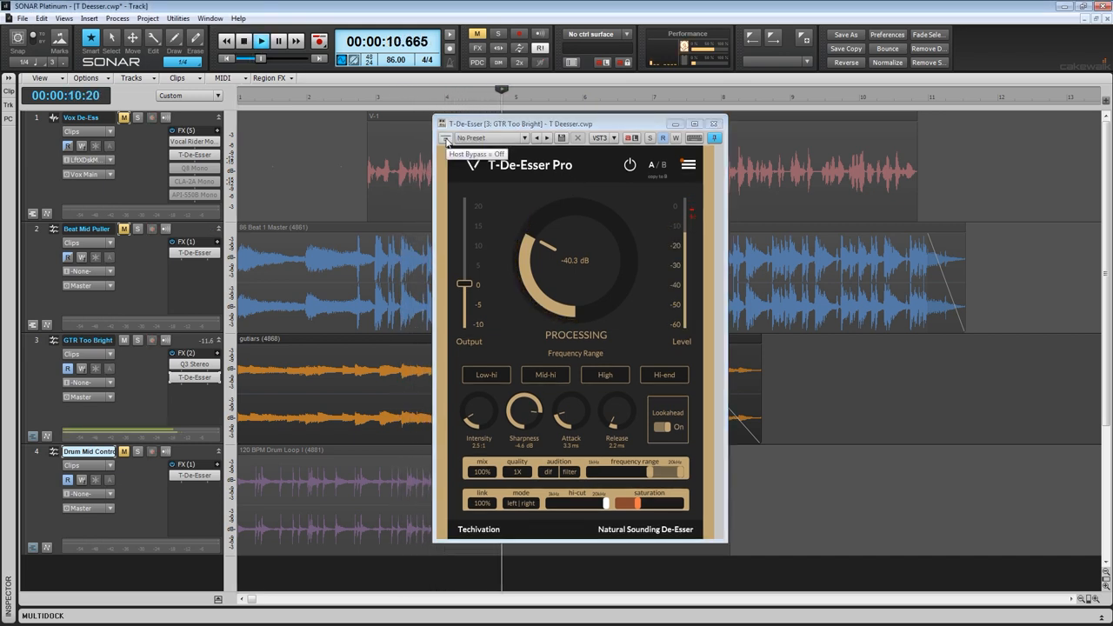
Step: Bypass the guitar de-esser briefly to compare, then switch it back on
left_click(445, 139)
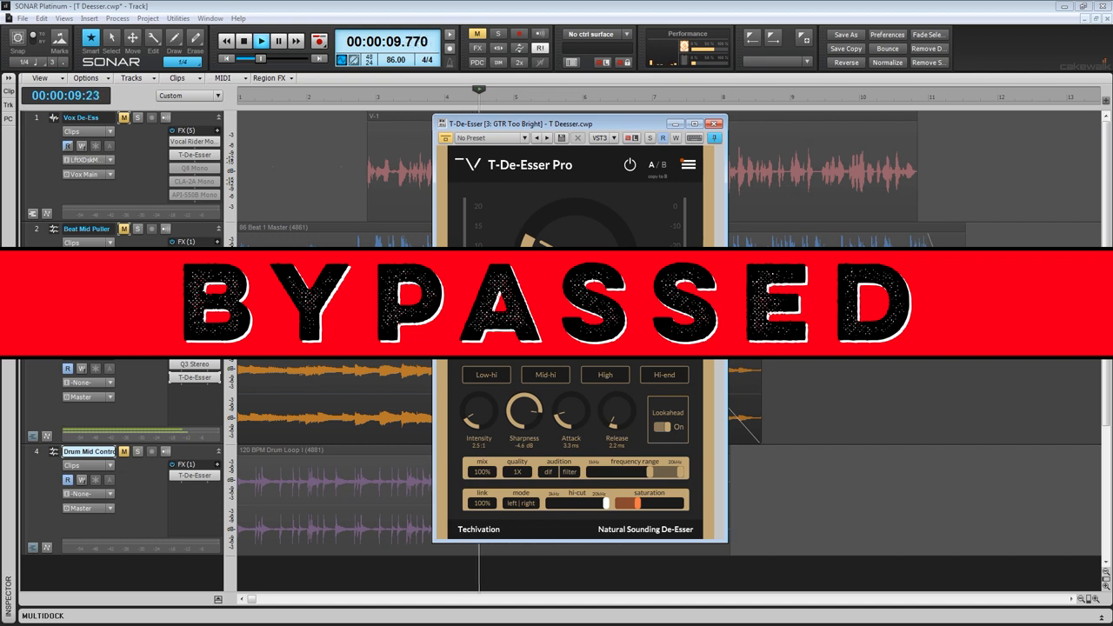
left_click(446, 139)
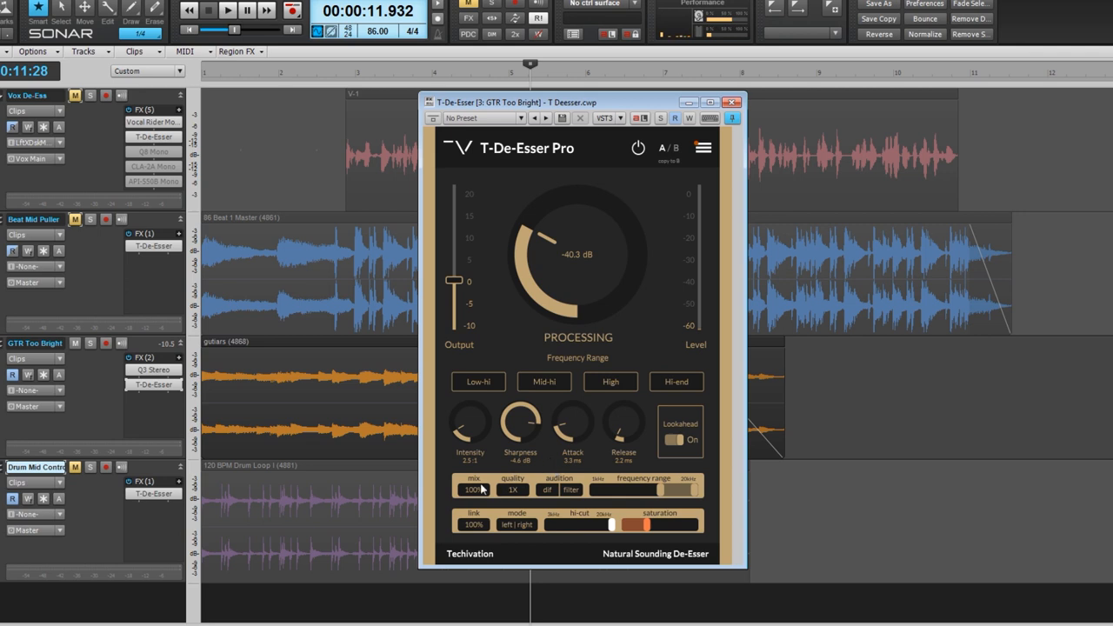
mouse_move(479, 490)
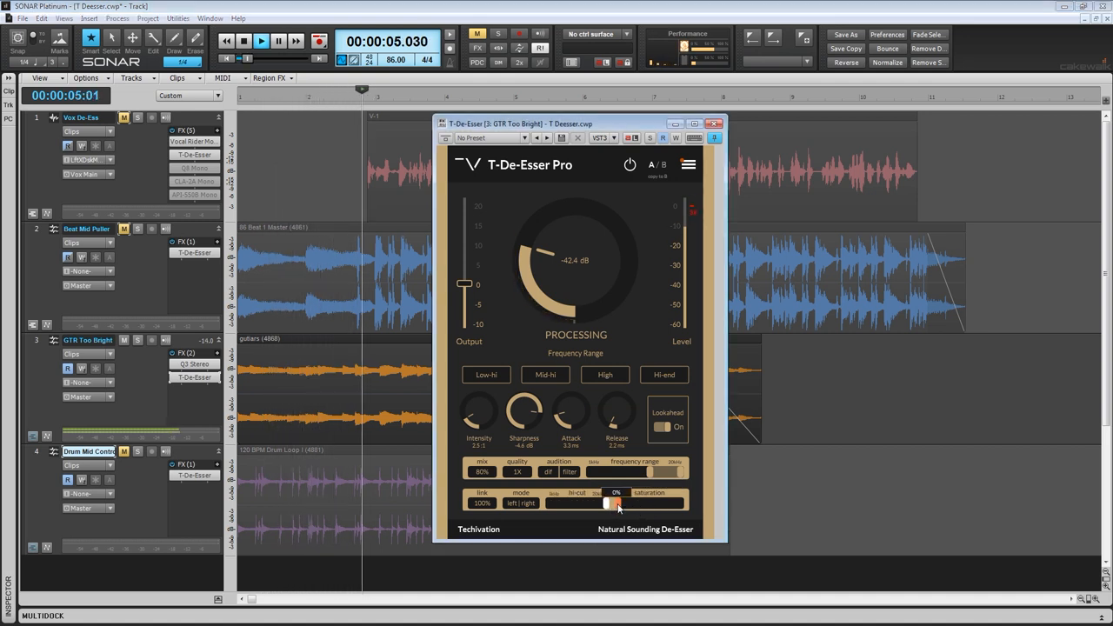
Step: Push the guitar de-esser's saturation slider up to 100%
left_click_drag(607, 502, 624, 502)
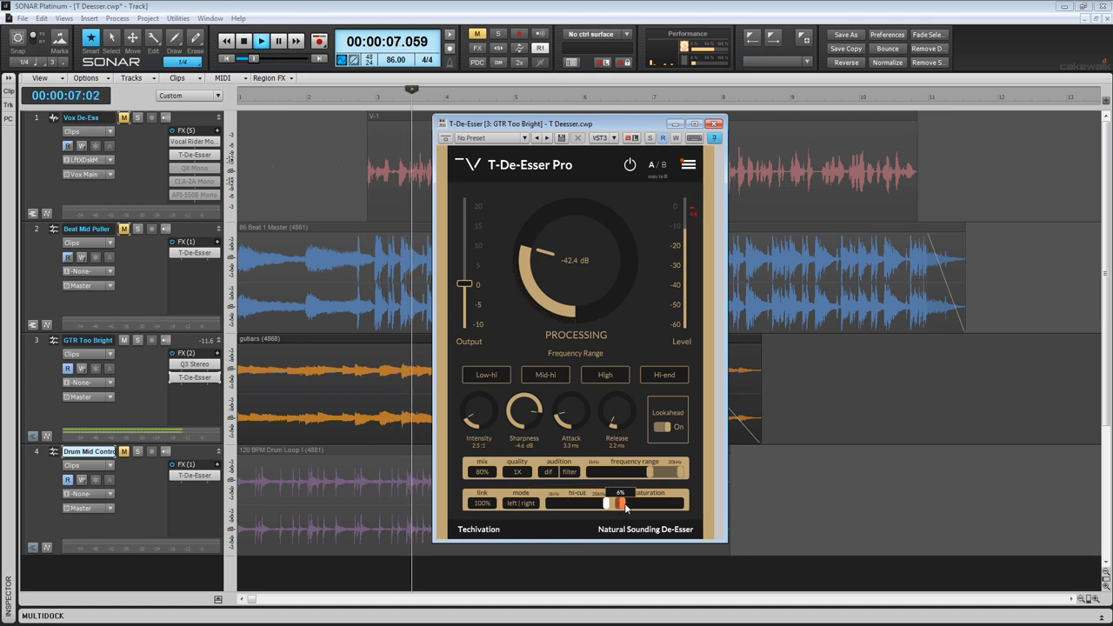
left_click_drag(622, 505, 685, 504)
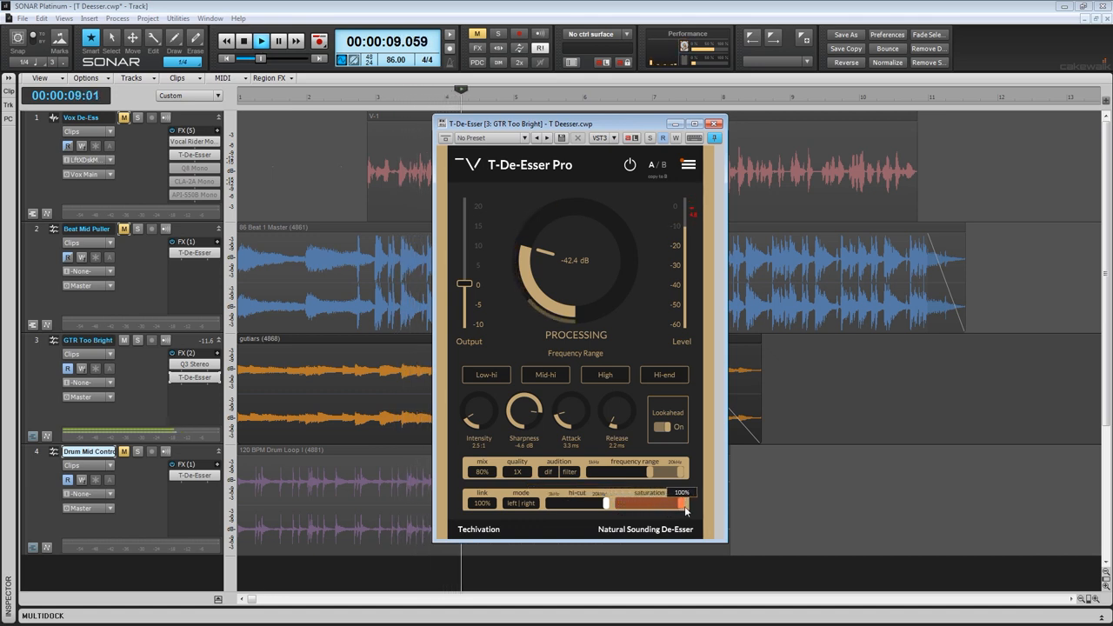
left_click_drag(682, 502, 643, 502)
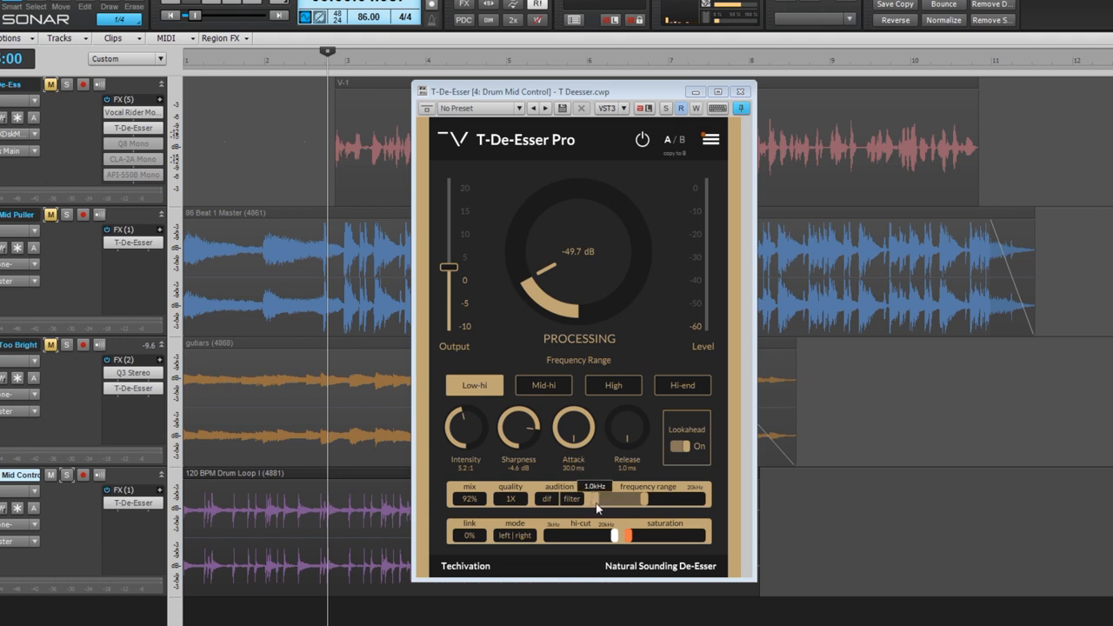
Step: Shift the drum loop de-esser's detection frequency band with the range slider
left_click_drag(598, 499, 647, 499)
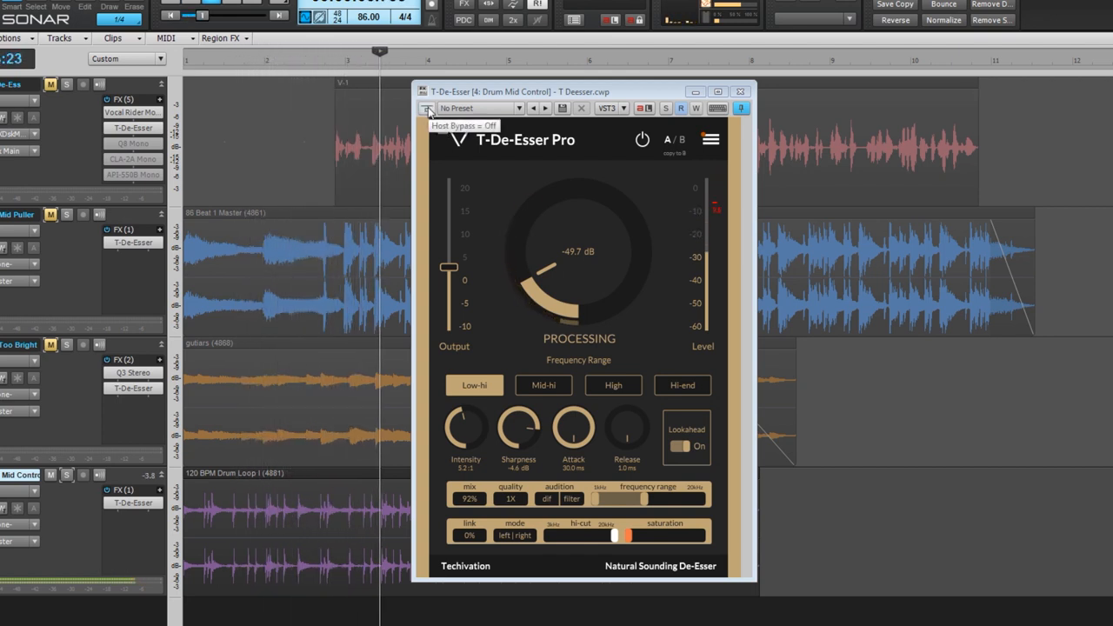
left_click(428, 108)
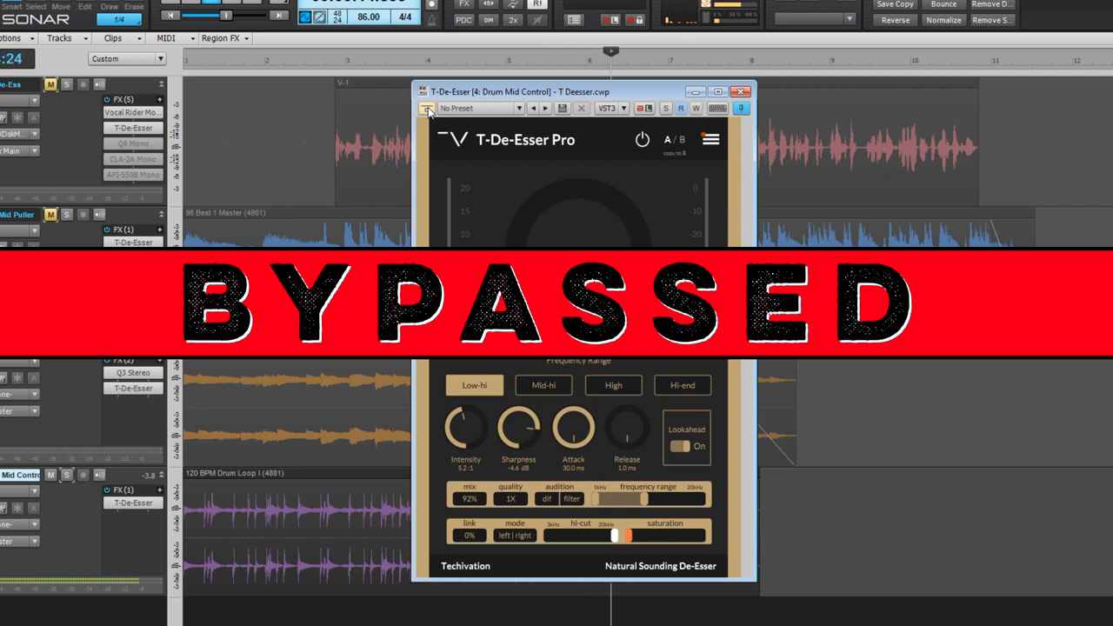
left_click(428, 107)
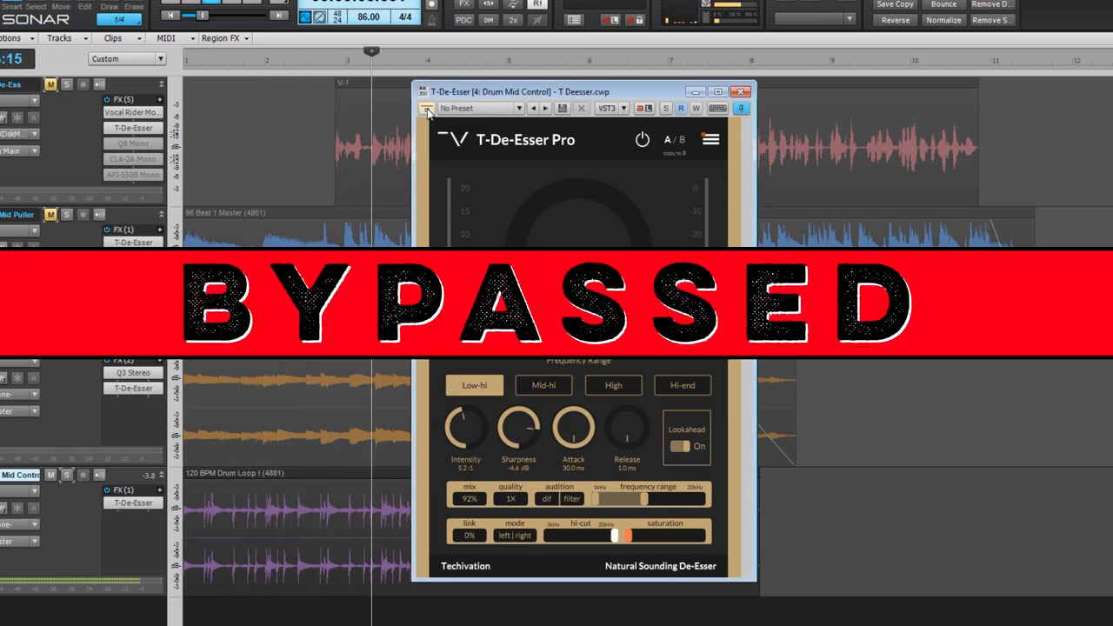
left_click(642, 139)
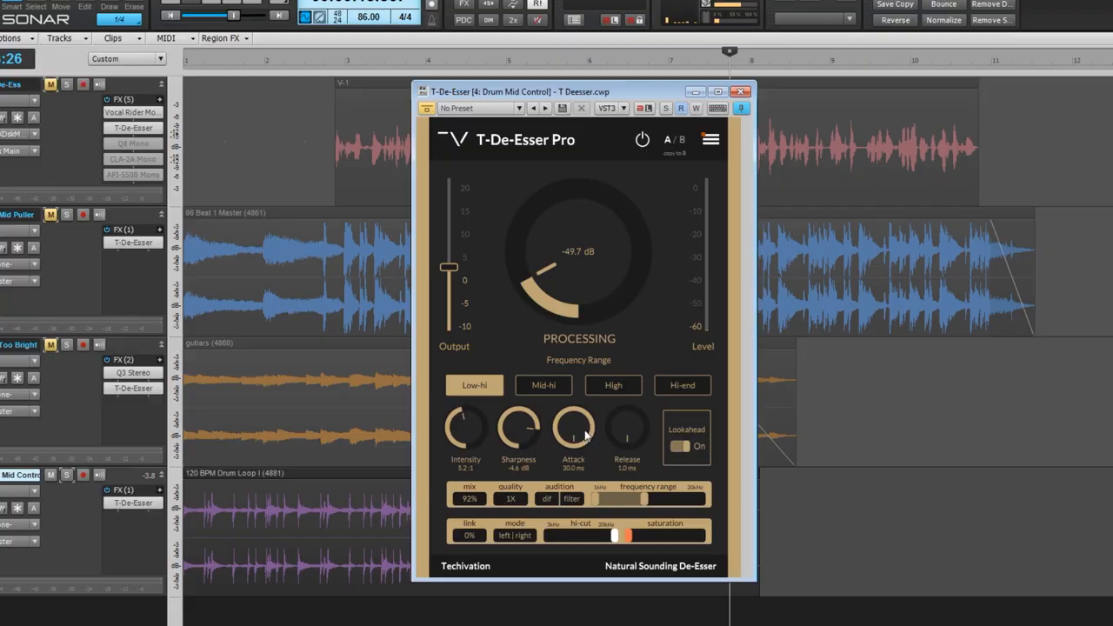
mouse_move(571, 414)
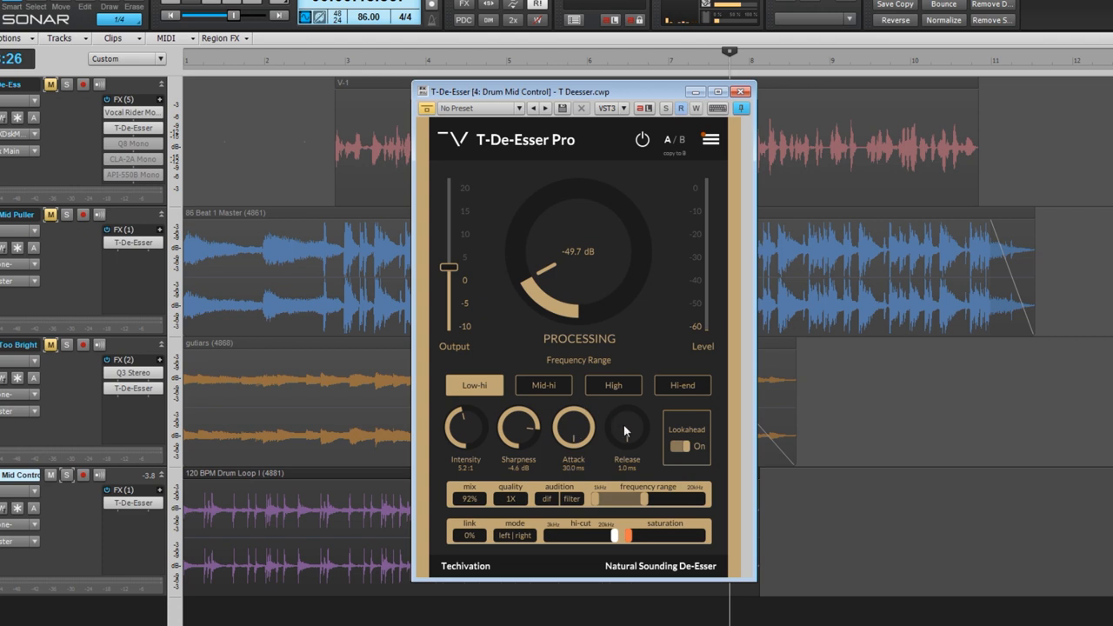
mouse_move(626, 426)
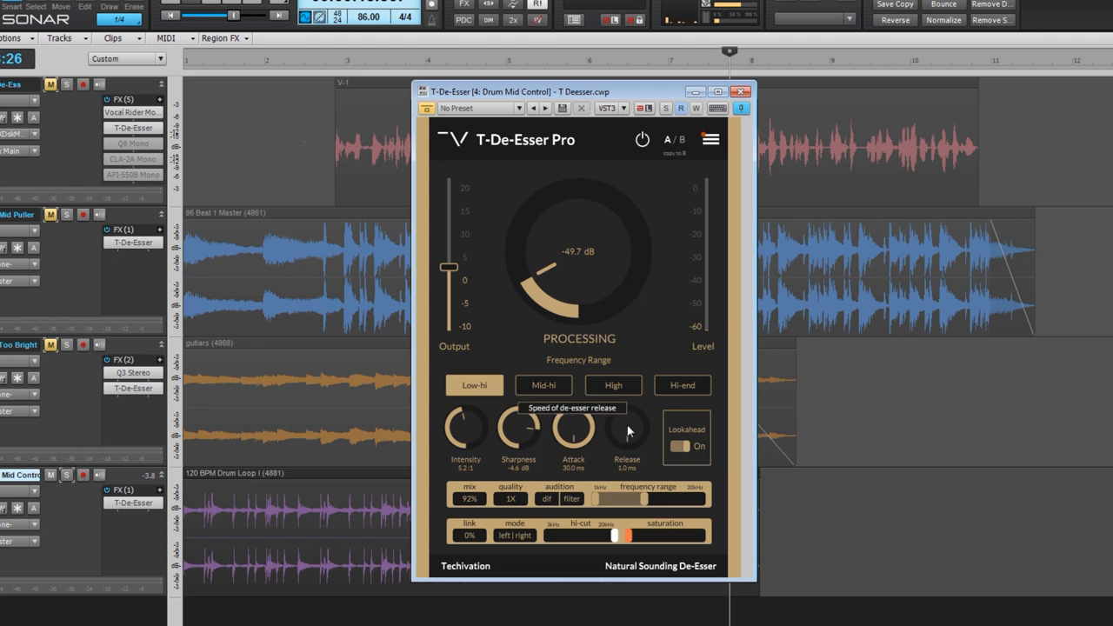
mouse_move(687, 445)
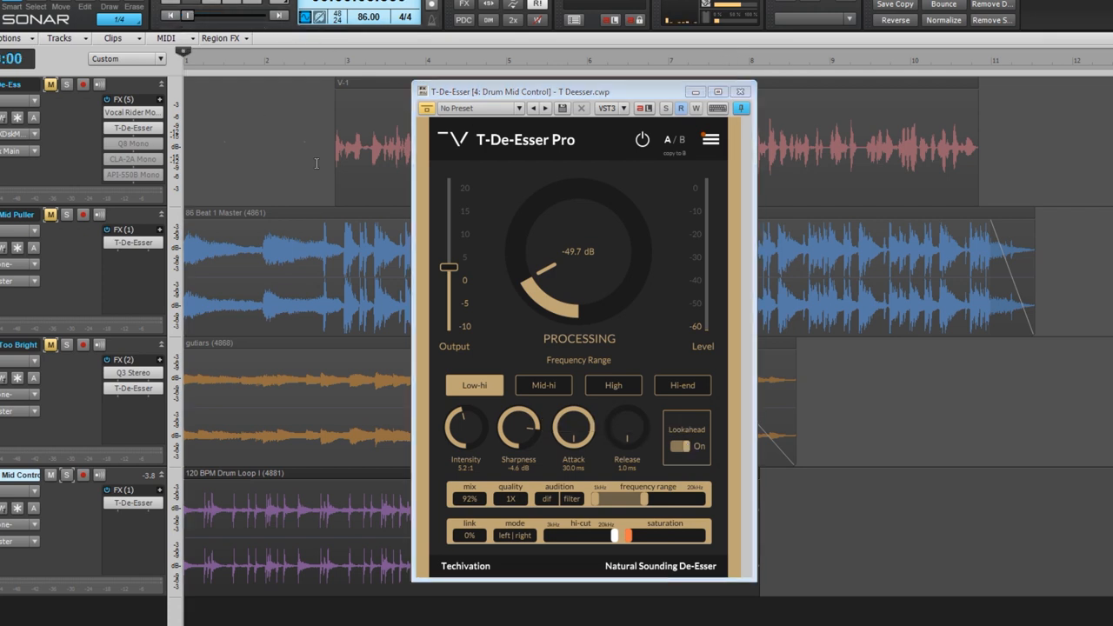
mouse_move(640, 526)
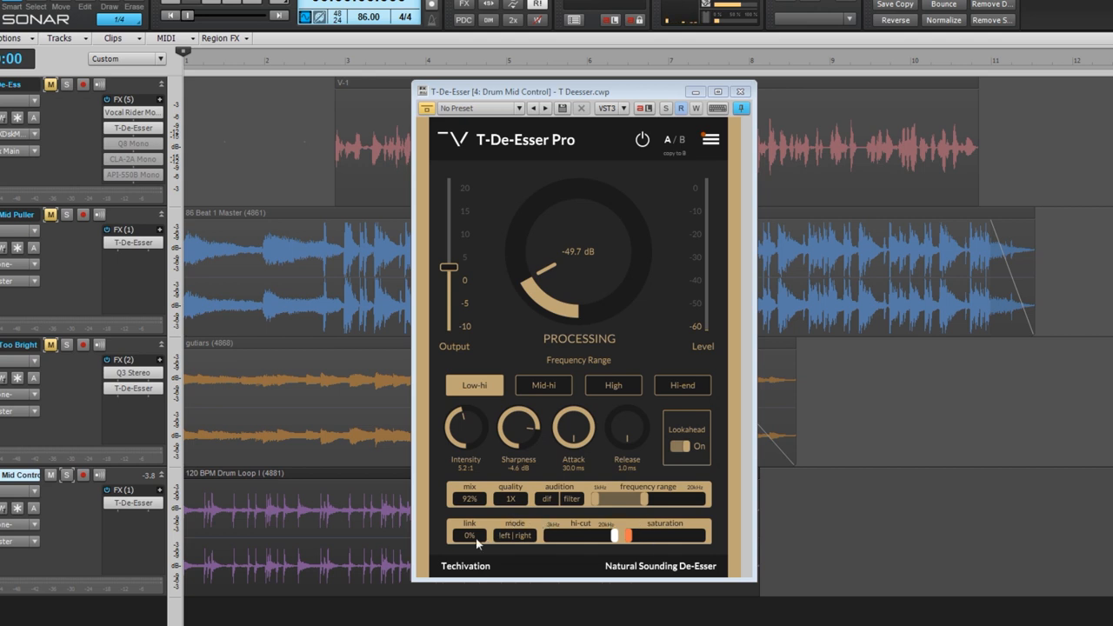
Step: Sweep the drum loop de-esser's saturation between 0% and 95%, leaving it near 49%
left_click(642, 139)
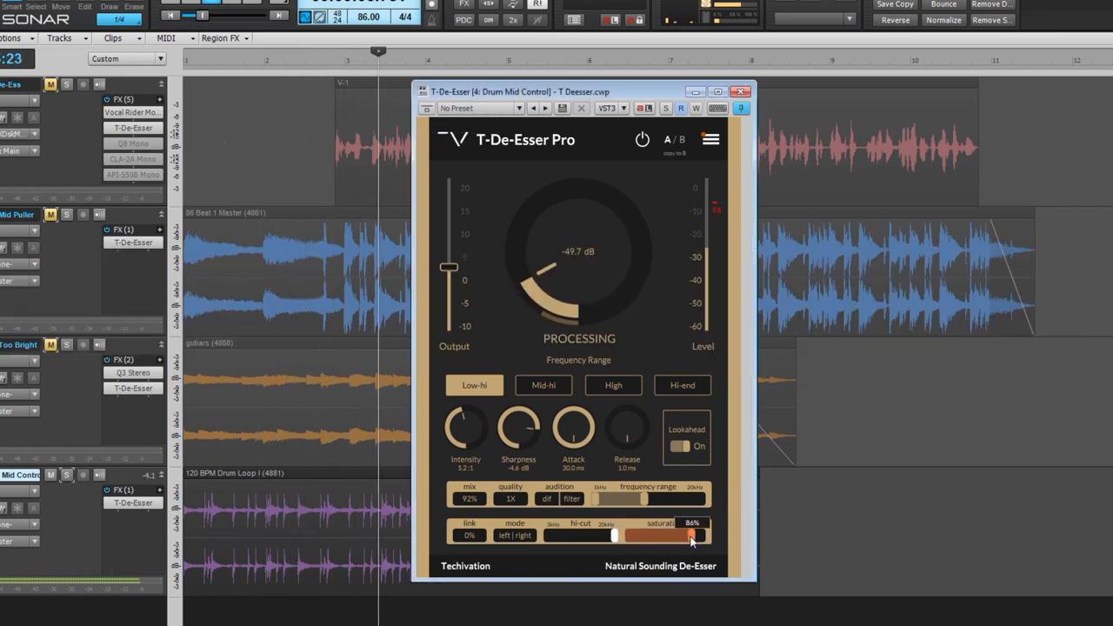
left_click_drag(696, 536, 675, 536)
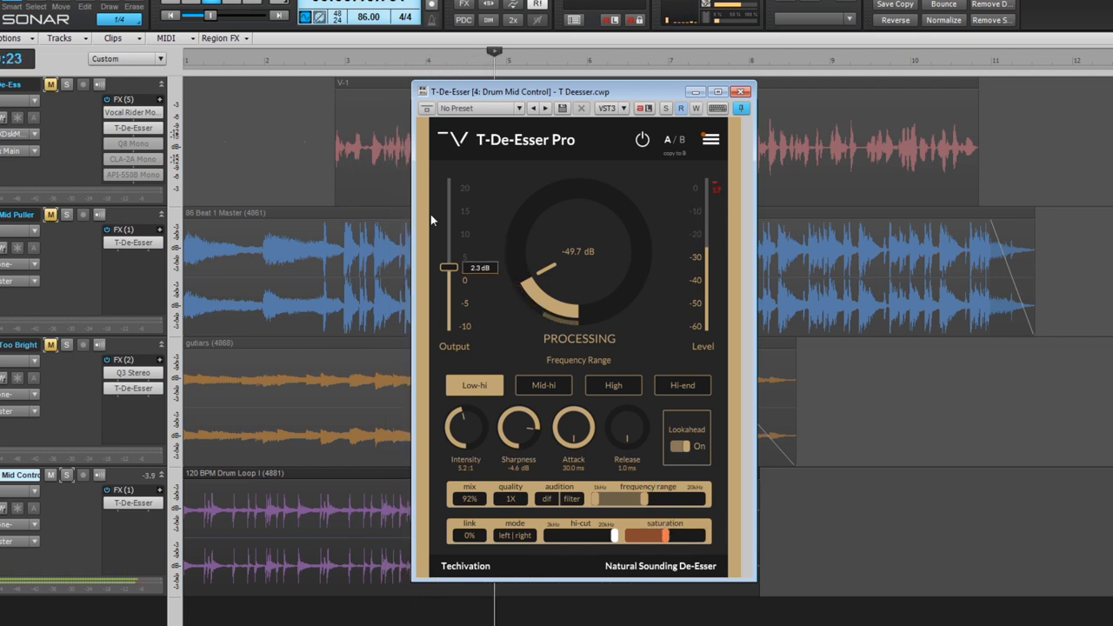
left_click(428, 107)
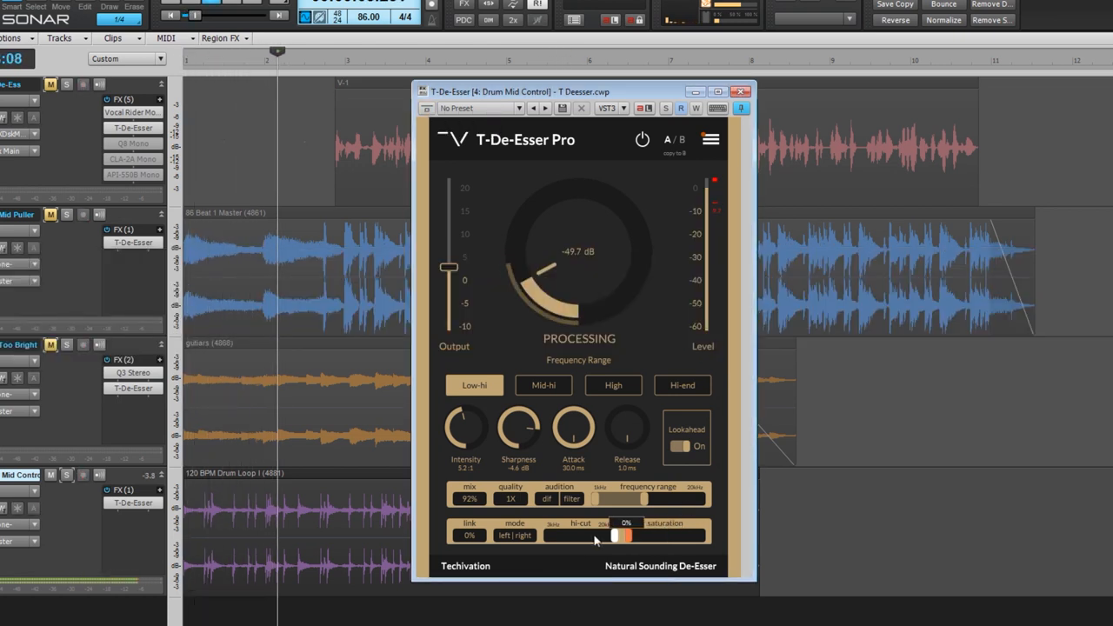
left_click_drag(617, 536, 664, 536)
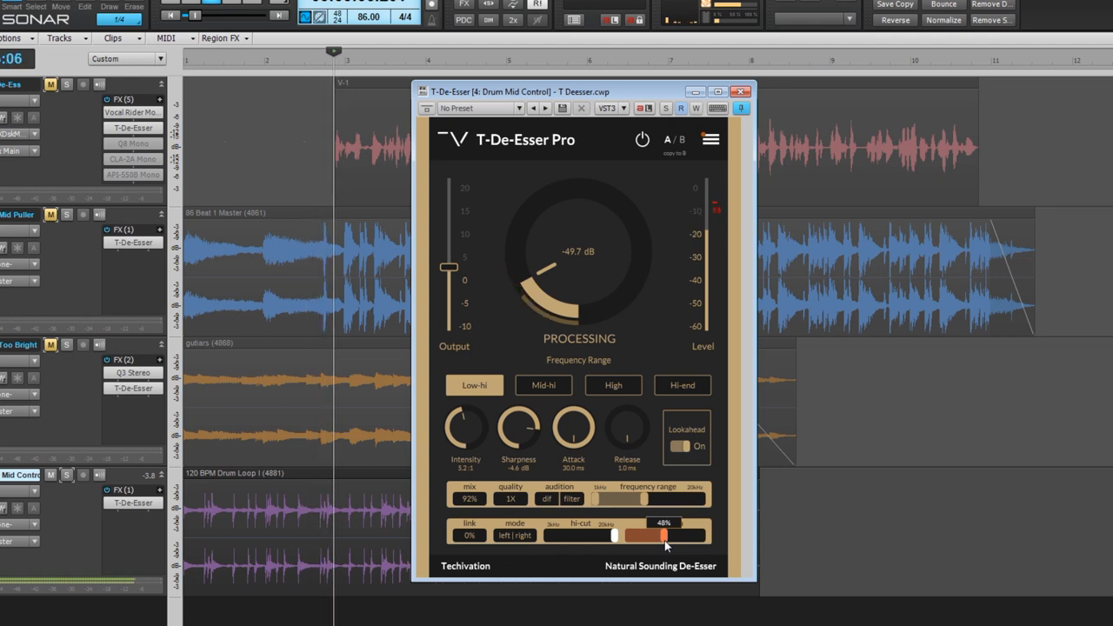
left_click_drag(664, 536, 668, 532)
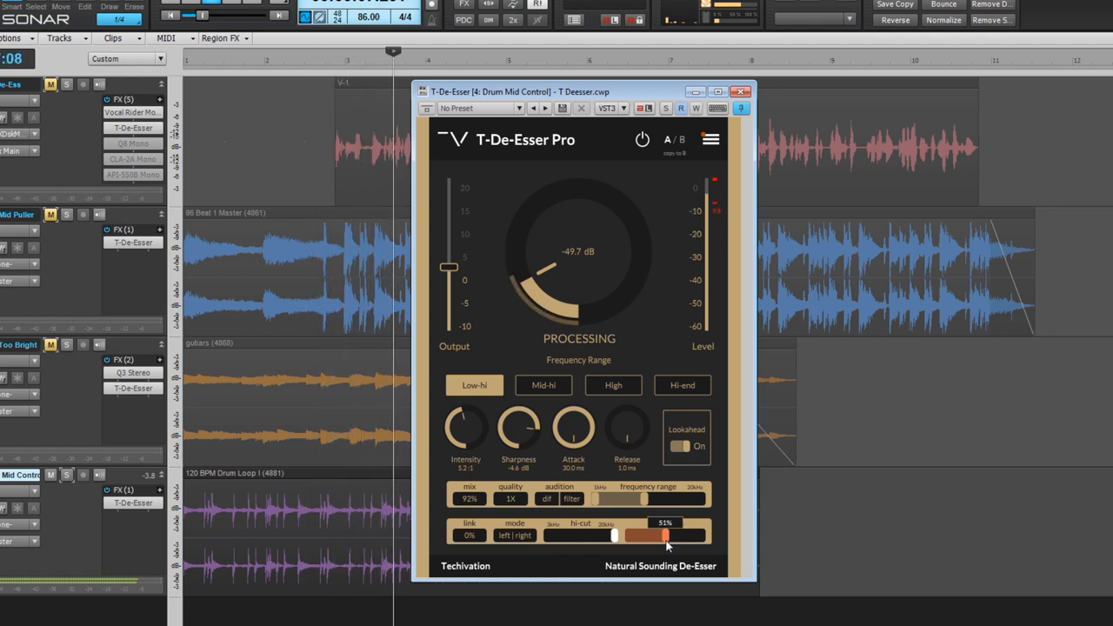
left_click_drag(664, 536, 613, 535)
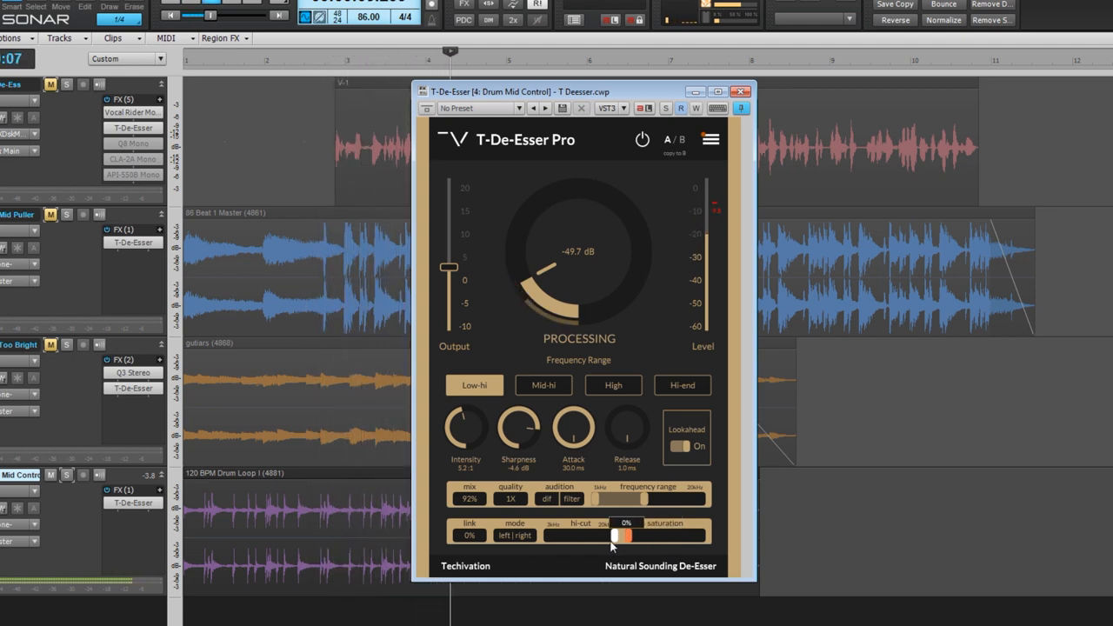
left_click_drag(612, 536, 665, 536)
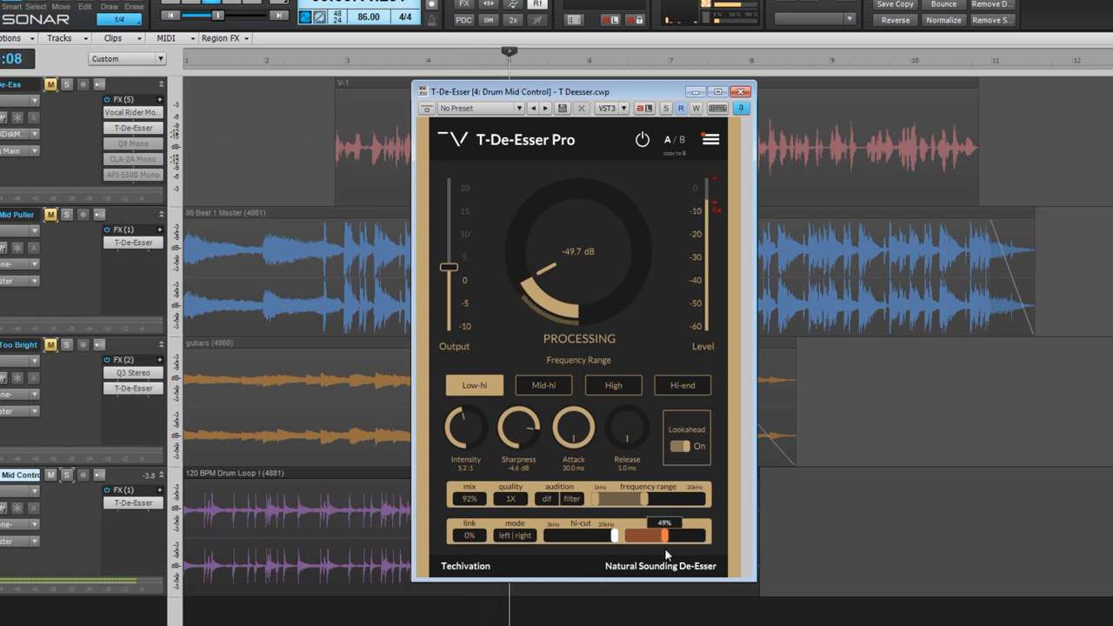